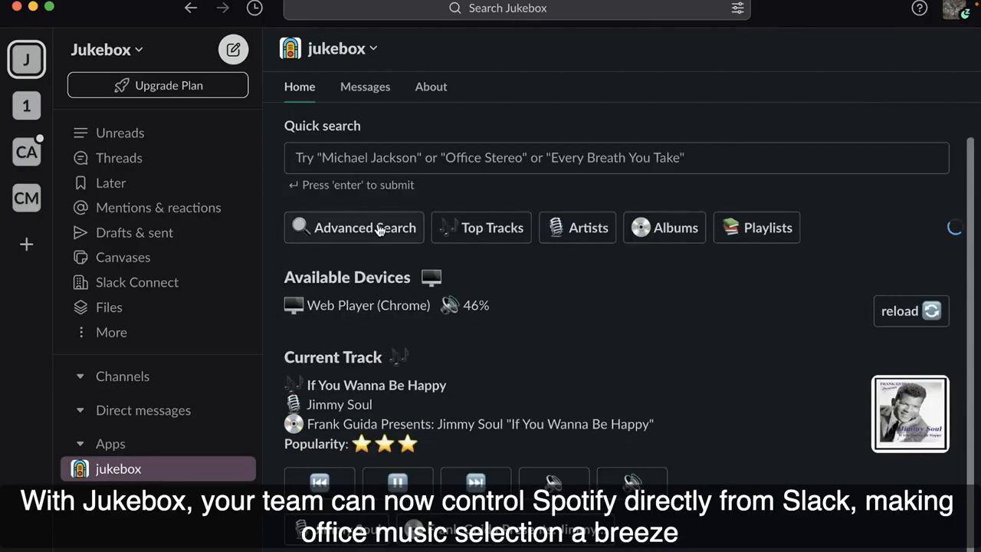
- Search Spotify for 'Franc' and browse the Top 50 - France playlist tracks
click(353, 228)
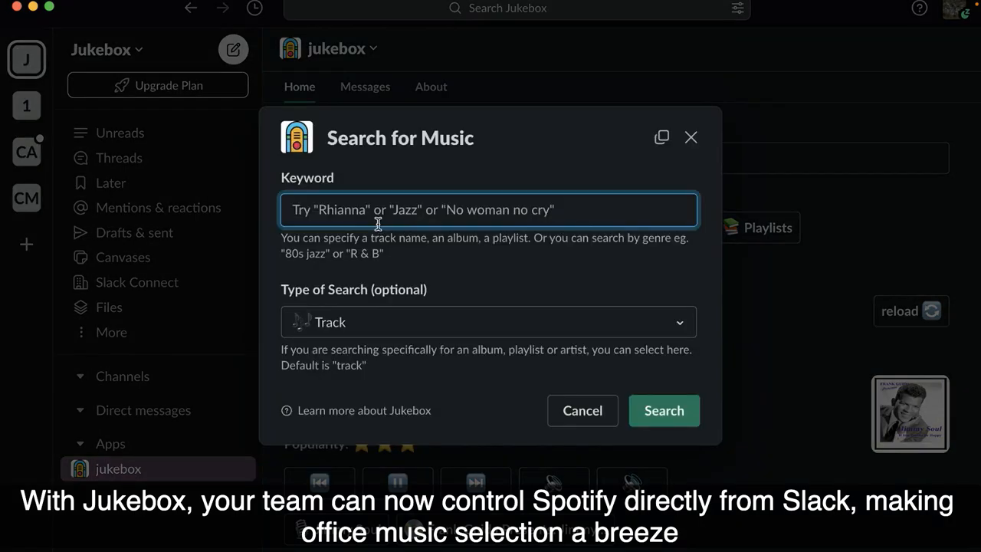
text(Franc)
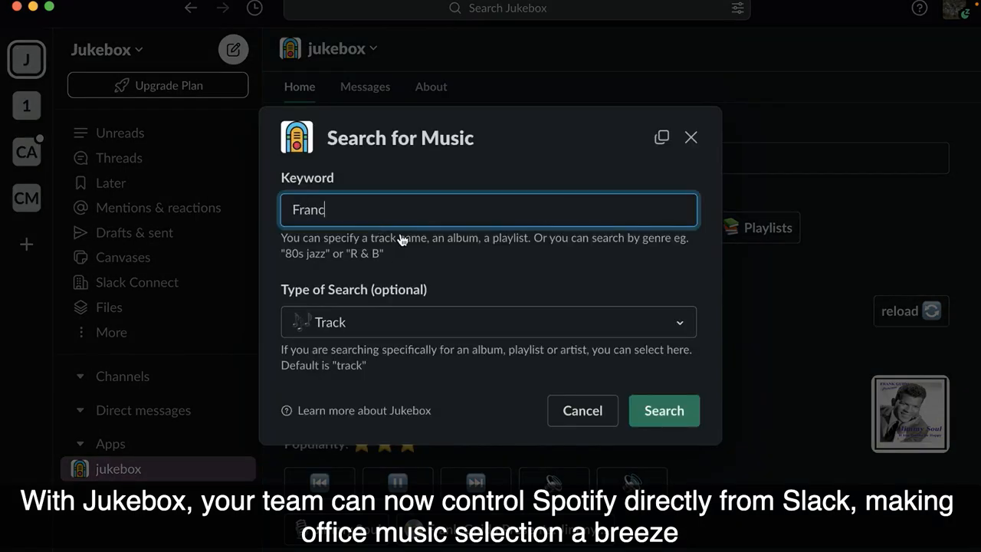
click(663, 410)
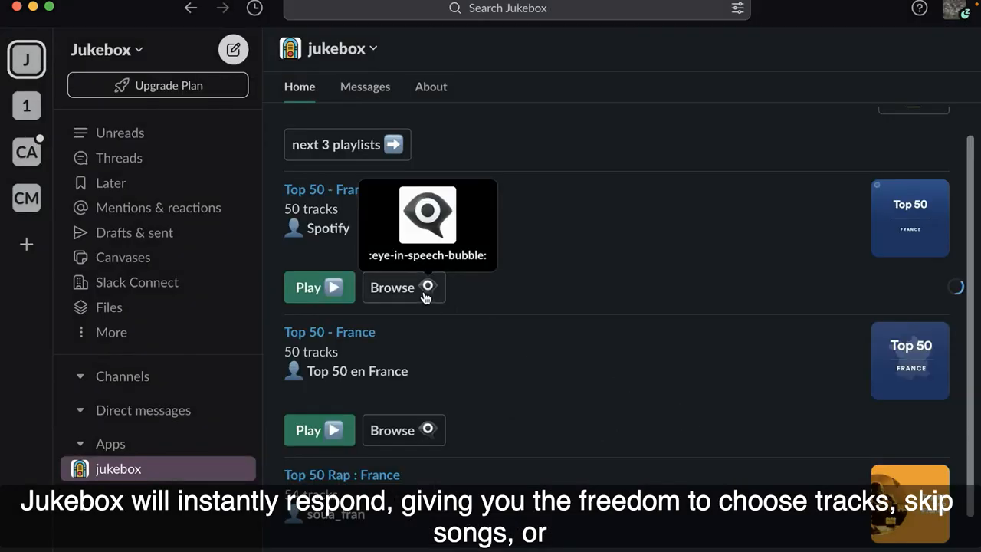
click(392, 288)
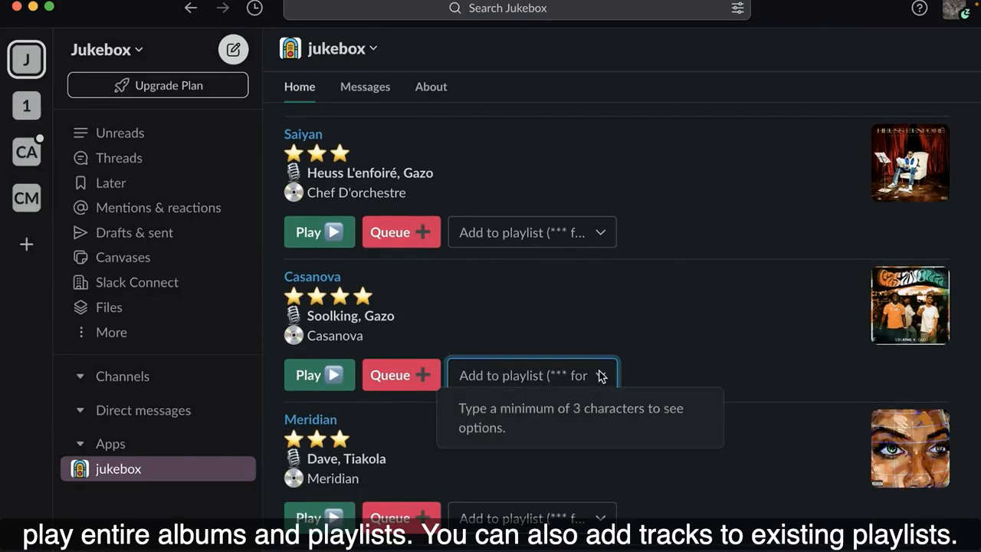
- Add Casanova to the Beat droppin playlist via its Add to playlist field
text(***)
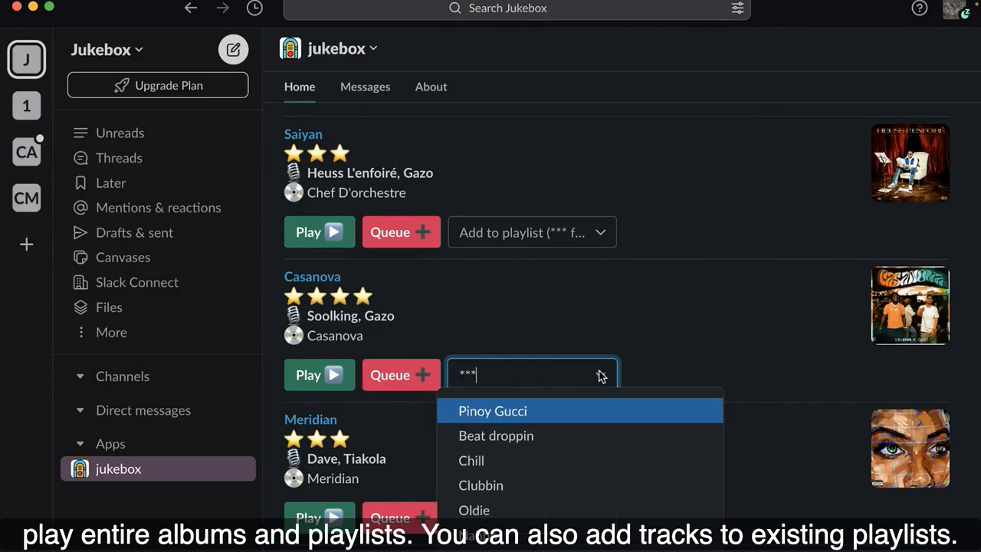
mouse_move(564, 484)
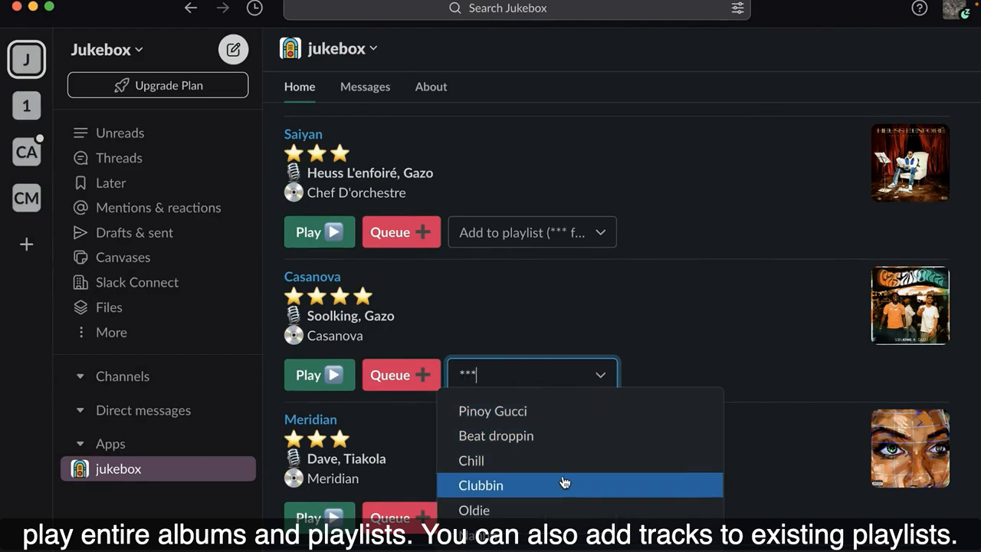
mouse_move(540, 435)
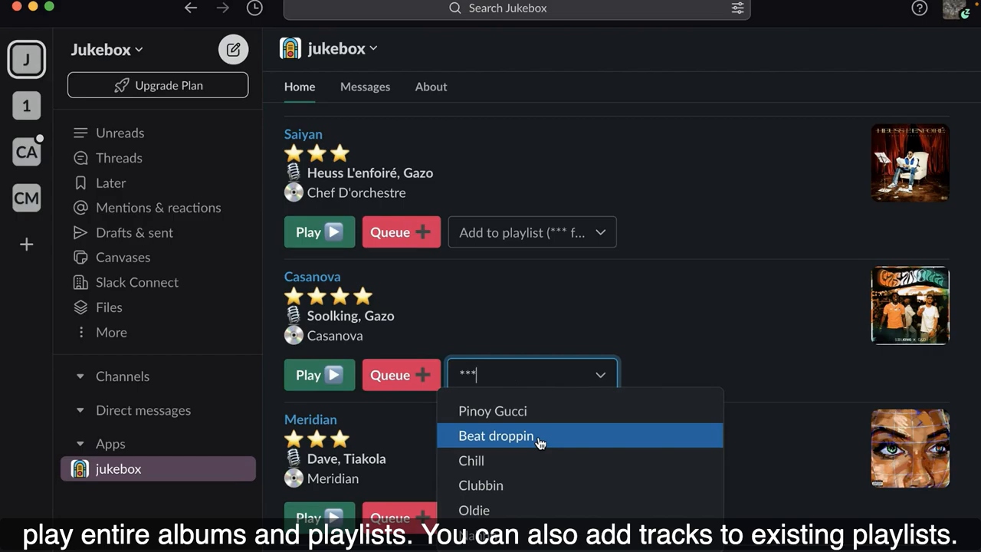
click(496, 436)
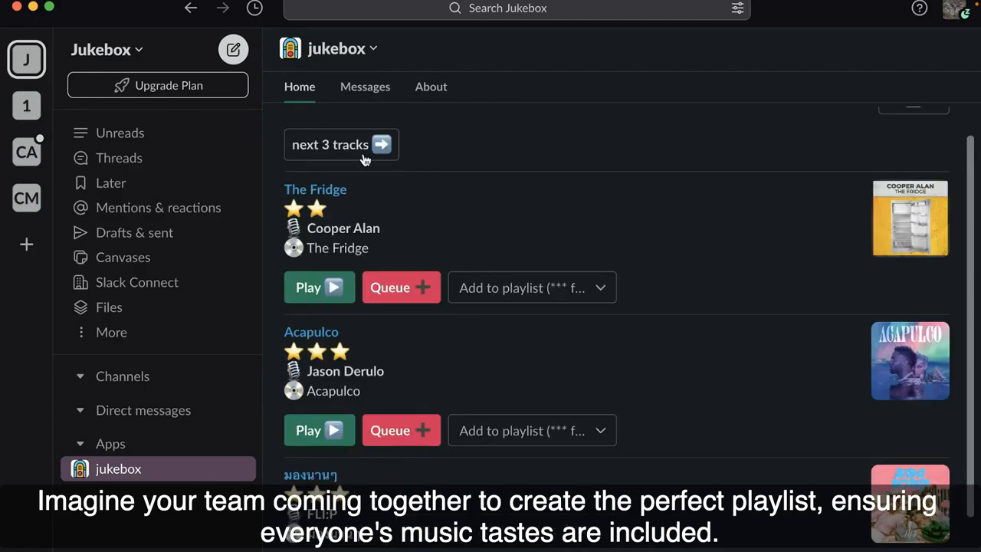
- Show the next three tracks twice, then scroll back up to Quick search
click(340, 144)
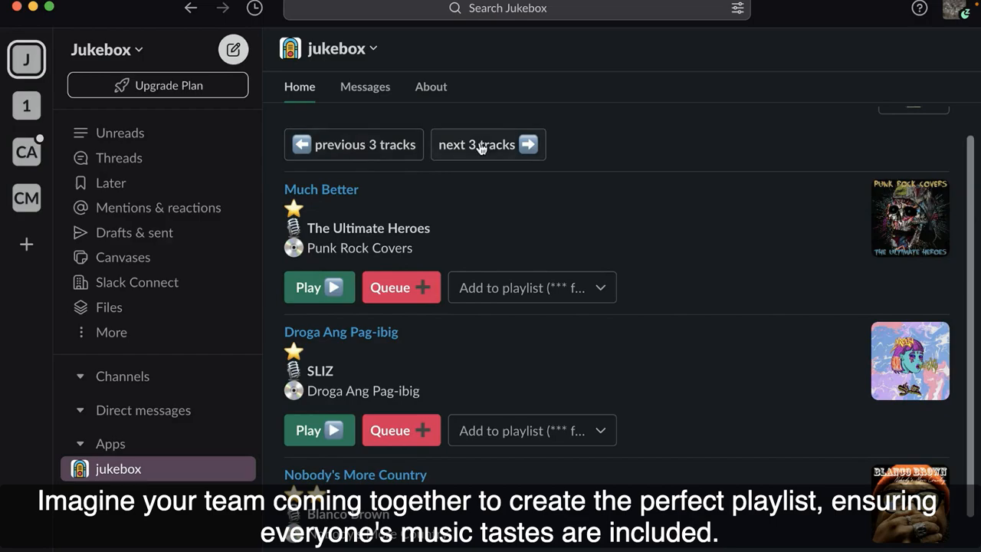
click(488, 145)
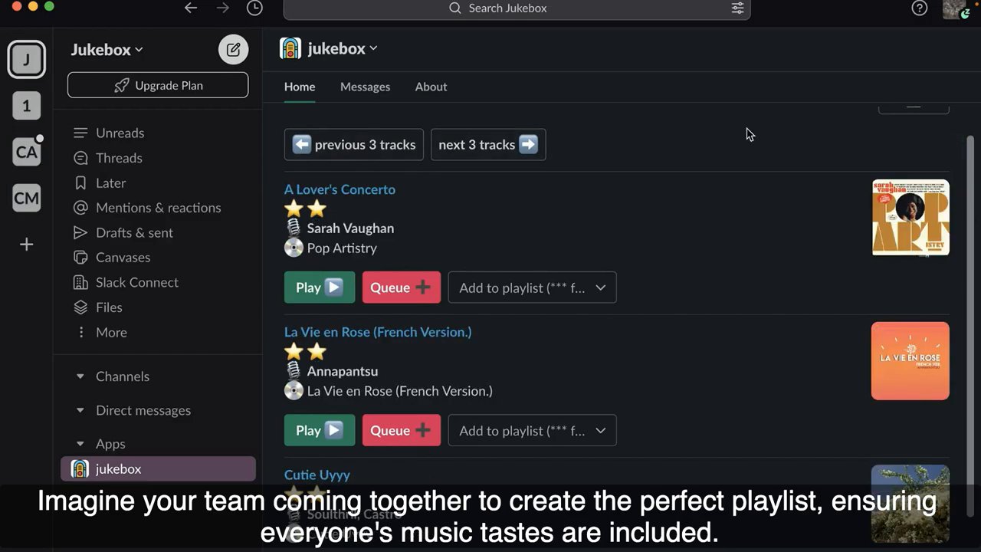
scroll(up, 3)
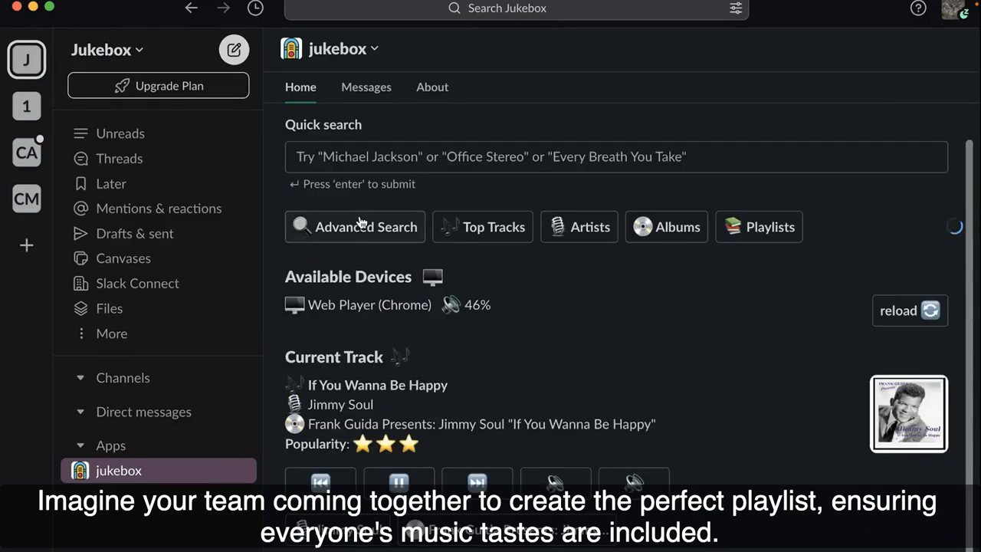
- Run an advanced album search for 'californication'
click(365, 226)
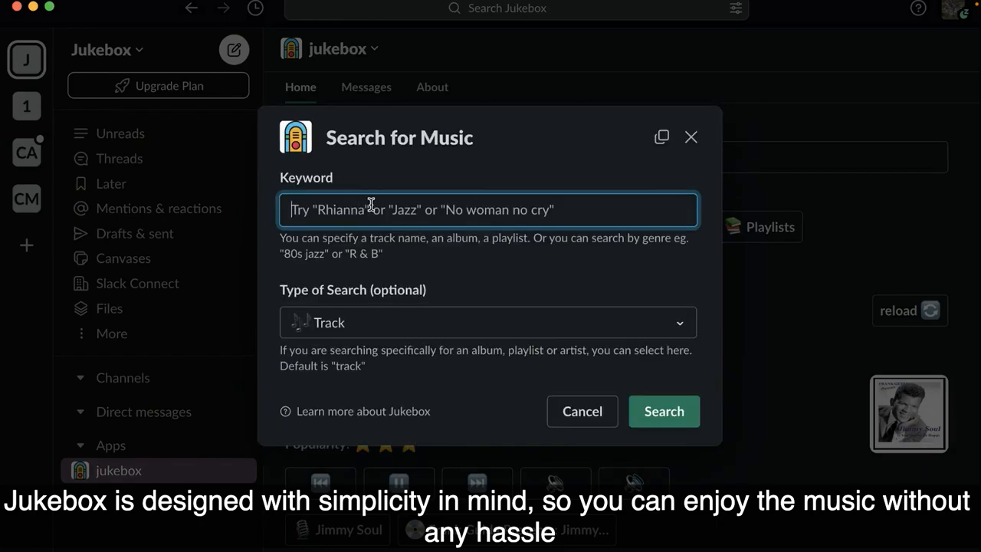
text(californication)
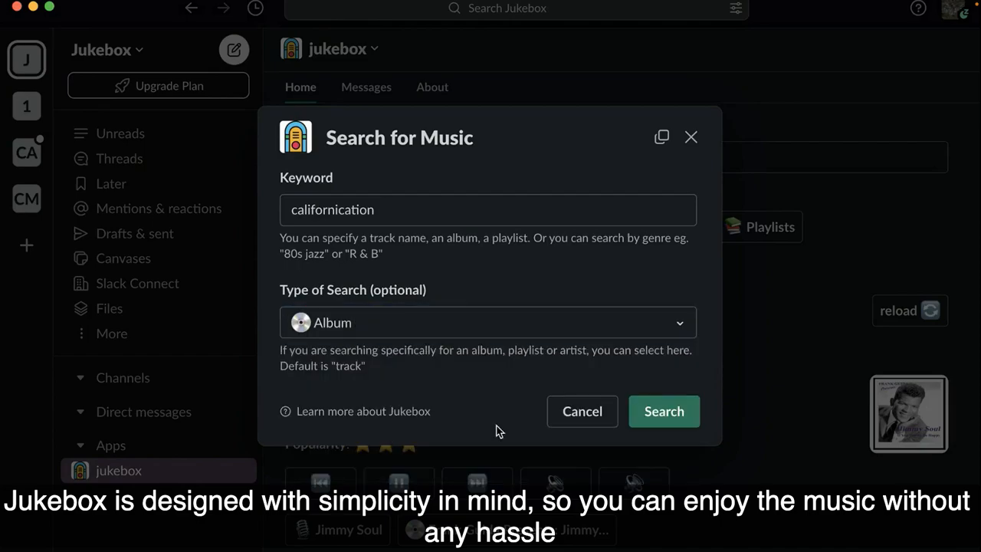
click(664, 410)
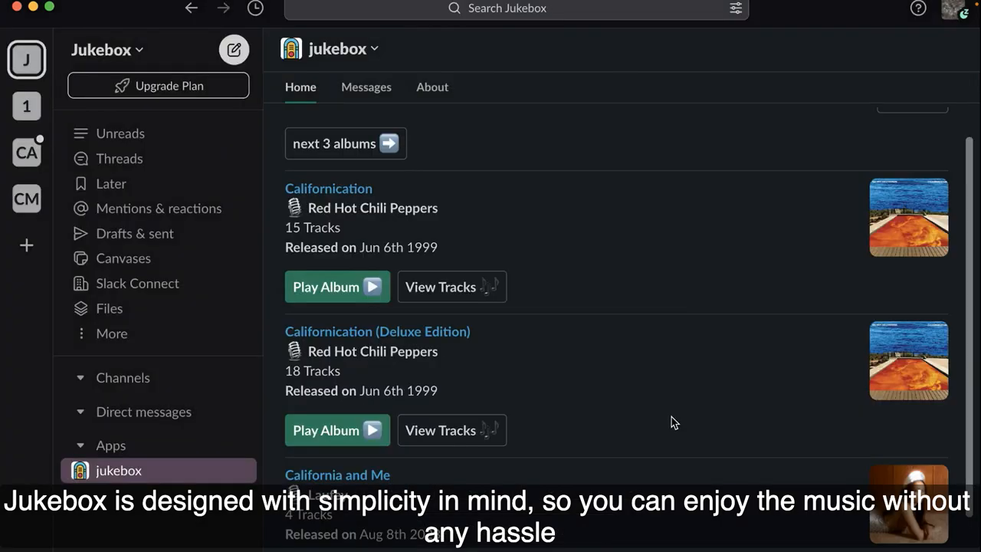
mouse_move(436, 294)
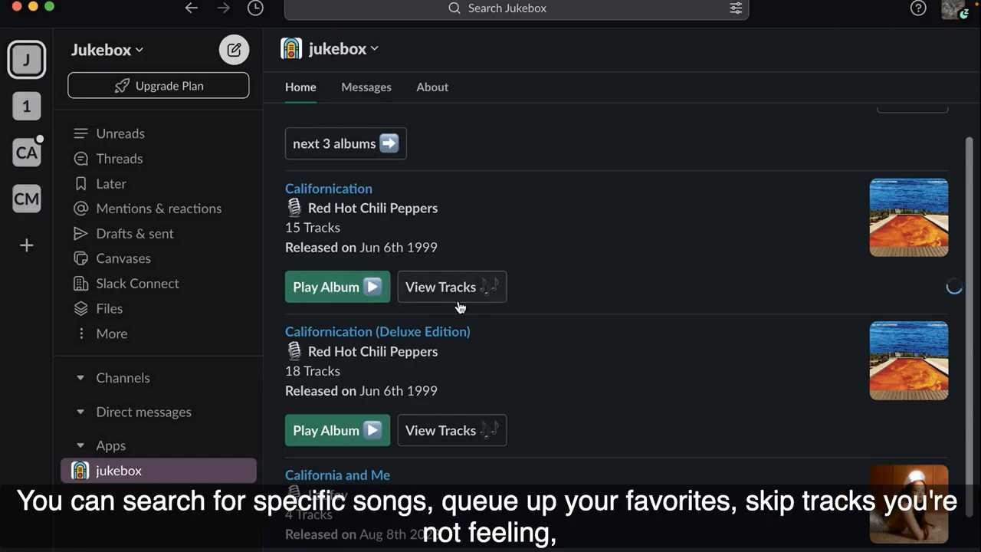
- View the tracks of the Red Hot Chili Peppers Californication album
click(440, 287)
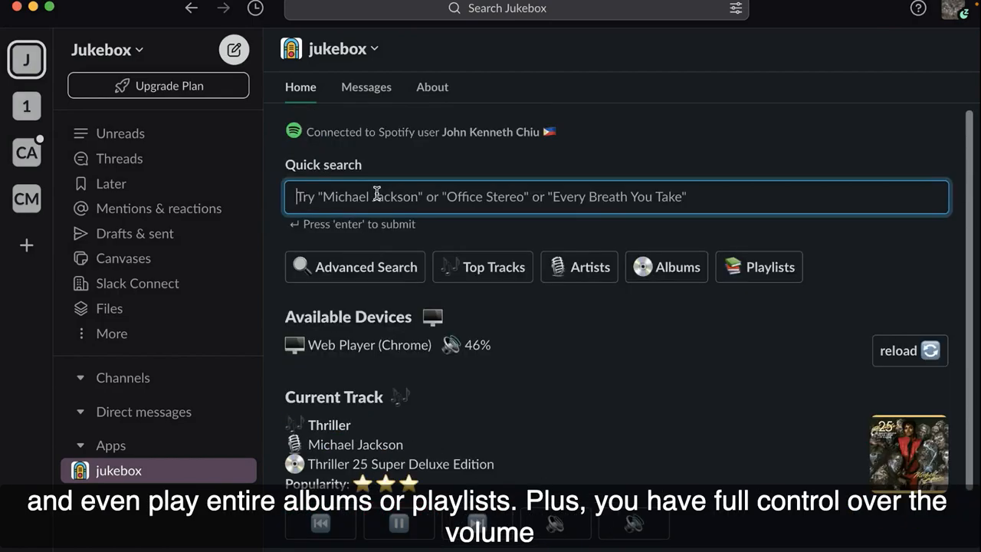
- Quick-search 'Dua Lipa' to list tracks like Levitating and IDGAF
text(Dua L)
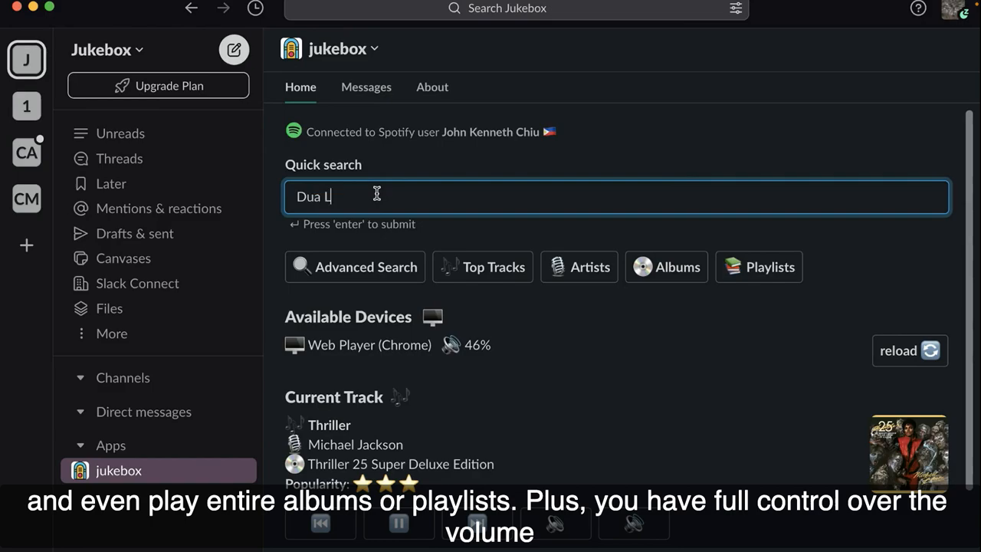
text(ipa)
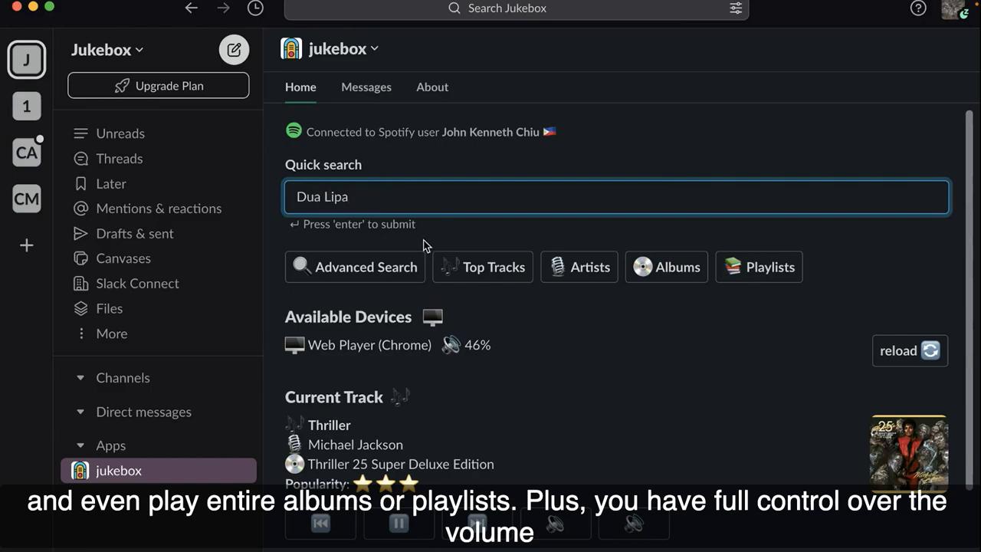
key(Return)
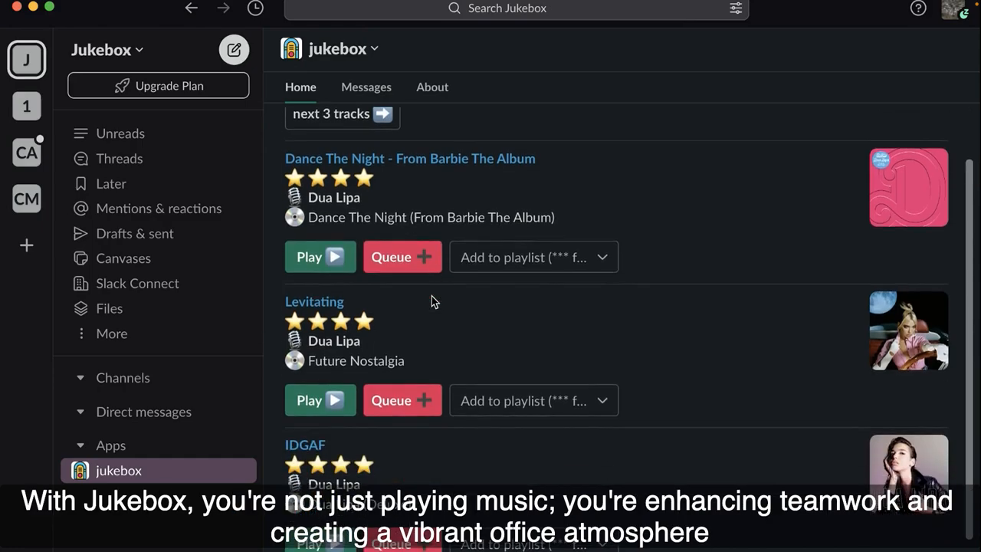
- Scroll up and return from the Dua Lipa results to the Jukebox Home view
scroll(up, 3)
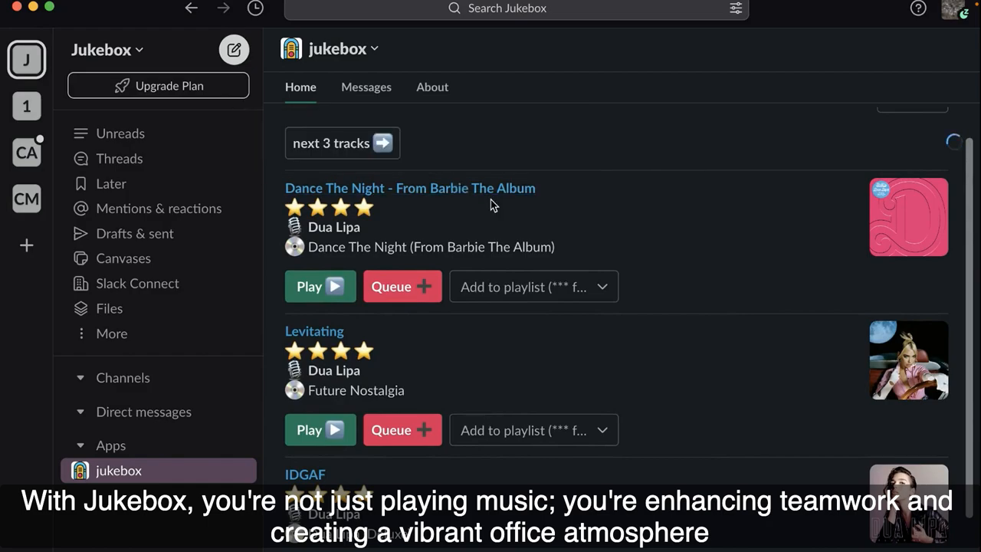
click(342, 143)
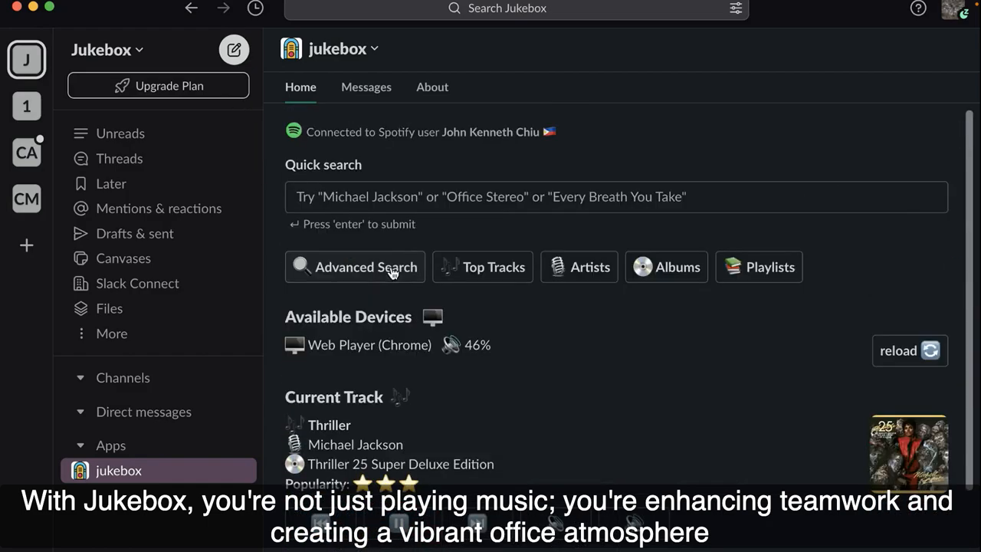
- Enter 'Bob Marley' in Advanced Search and open the Type of Search dropdown
click(354, 267)
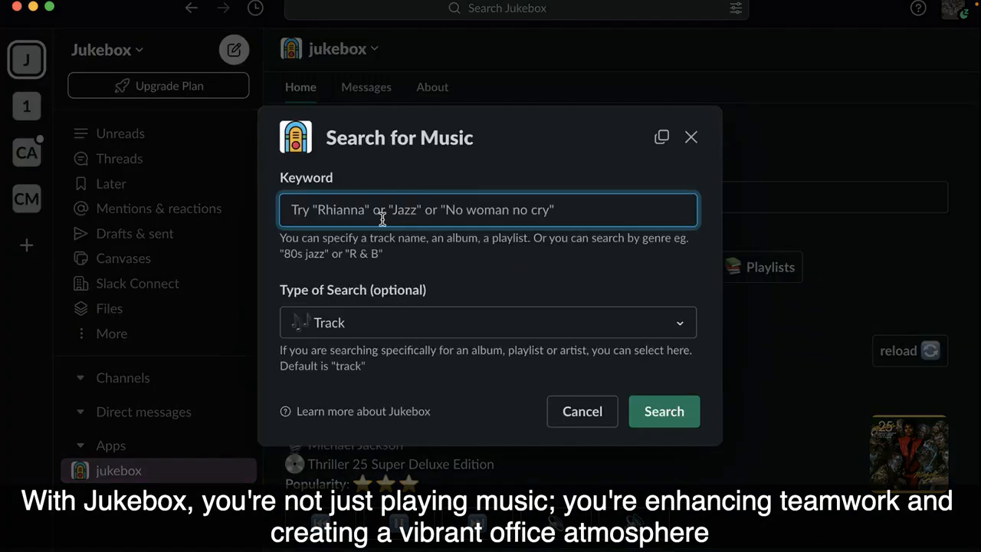
text(Bob Mar)
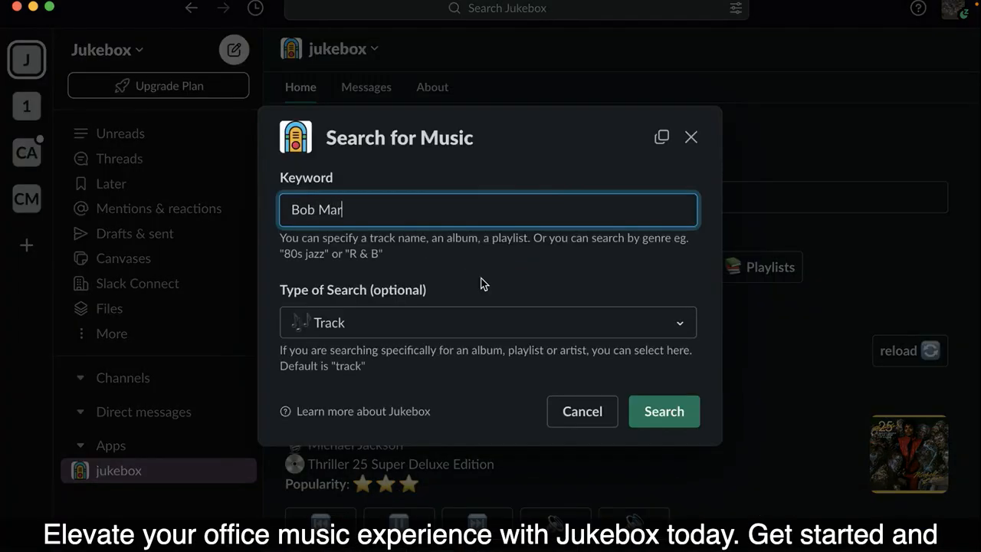
click(487, 322)
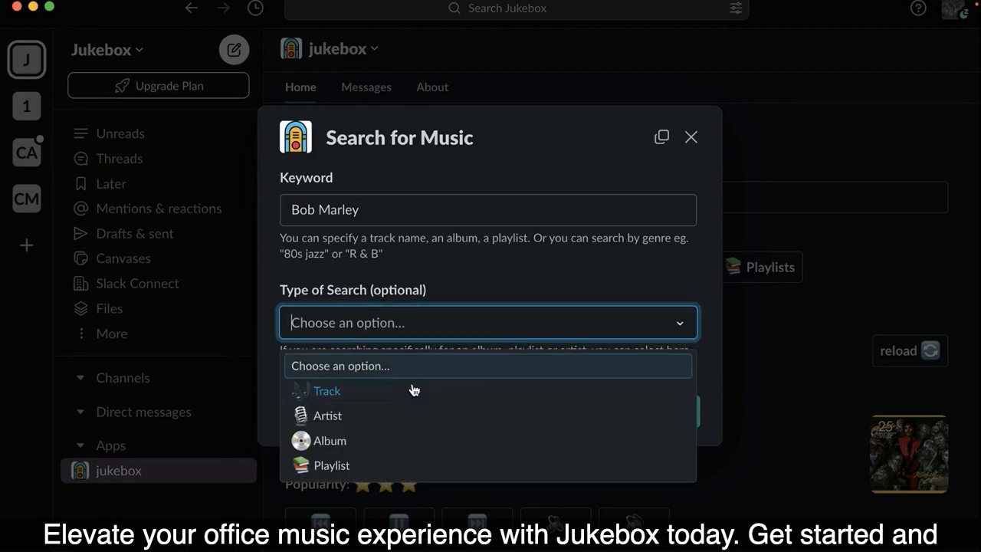